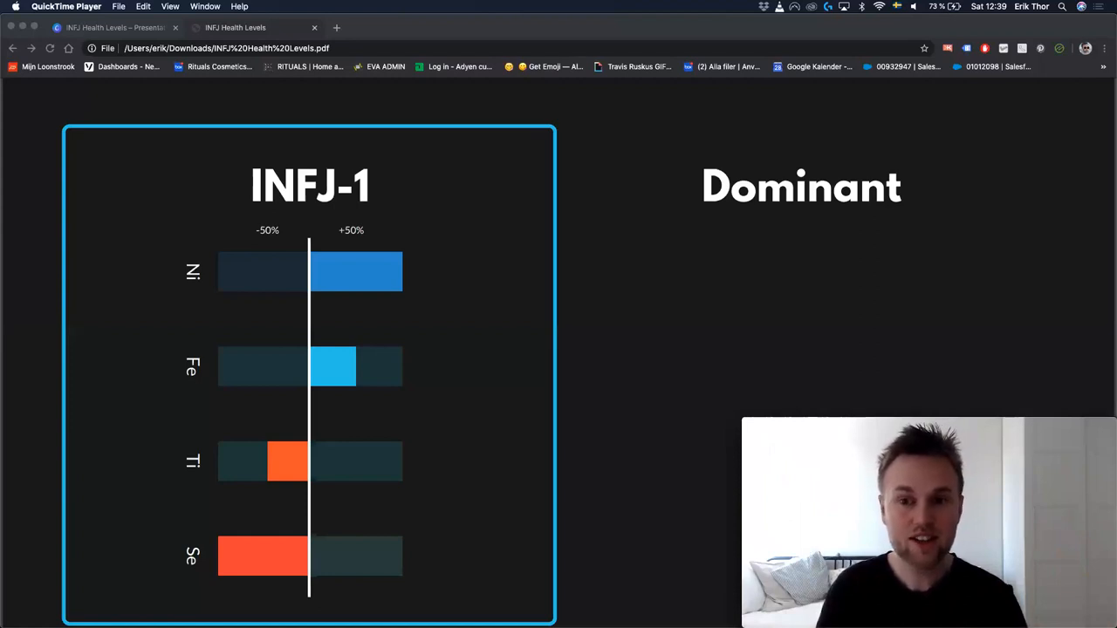
- Scroll down the deck to bring the INFJ-3 'Steady' slide and its bar chart into view
scroll("down", 3)
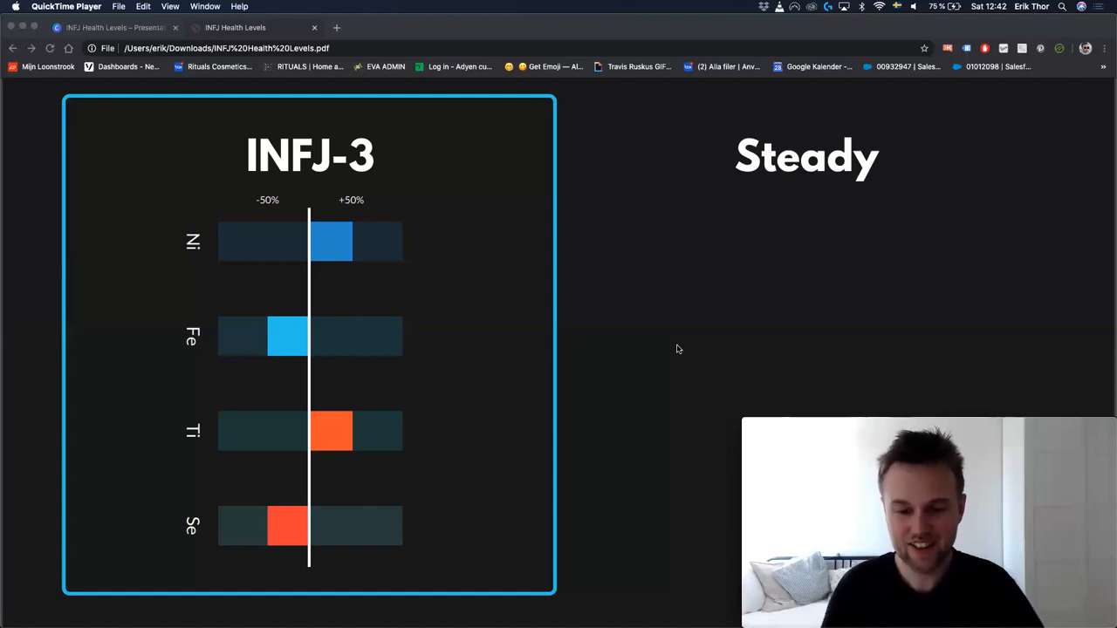
- Advance to the INFJ-4 'Conscientious' slide, then scroll back to INFJ-3 'Steady'
key("right")
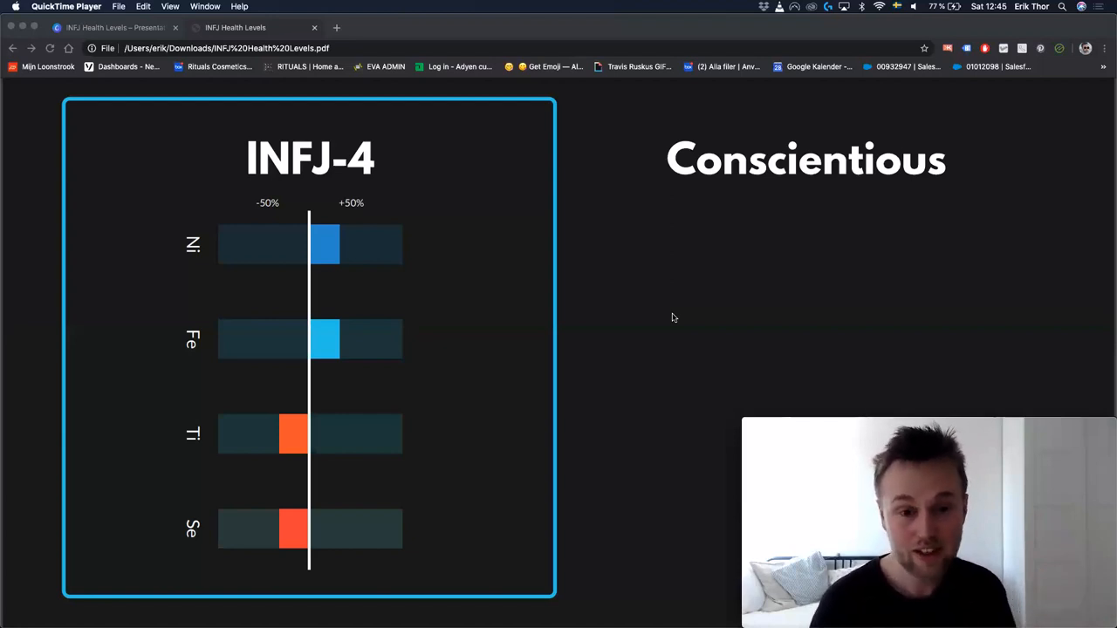
scroll("down", 3)
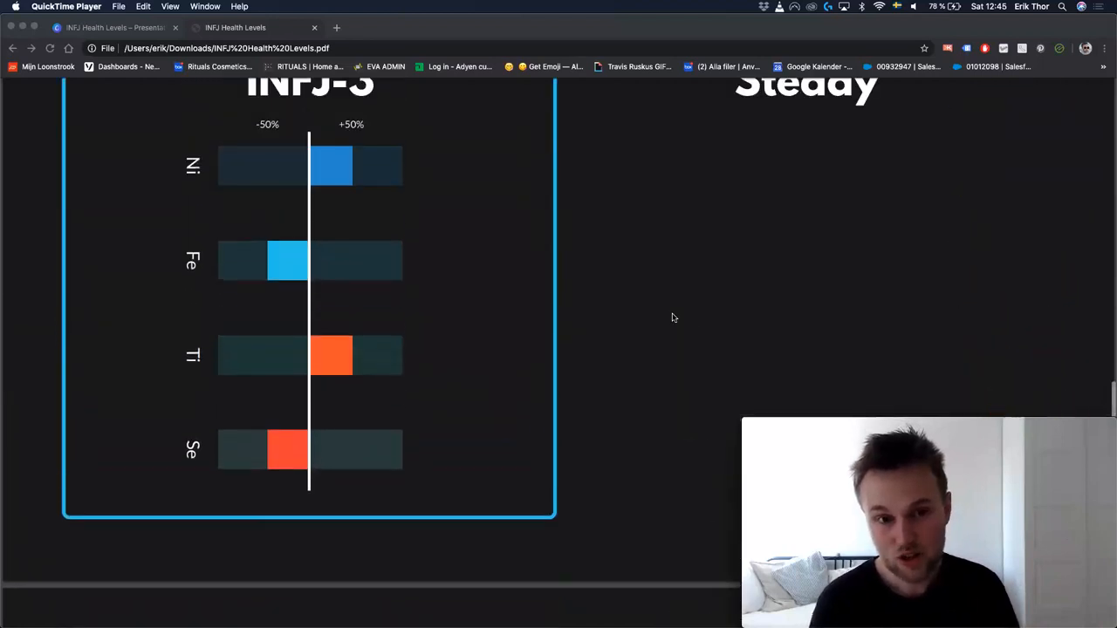